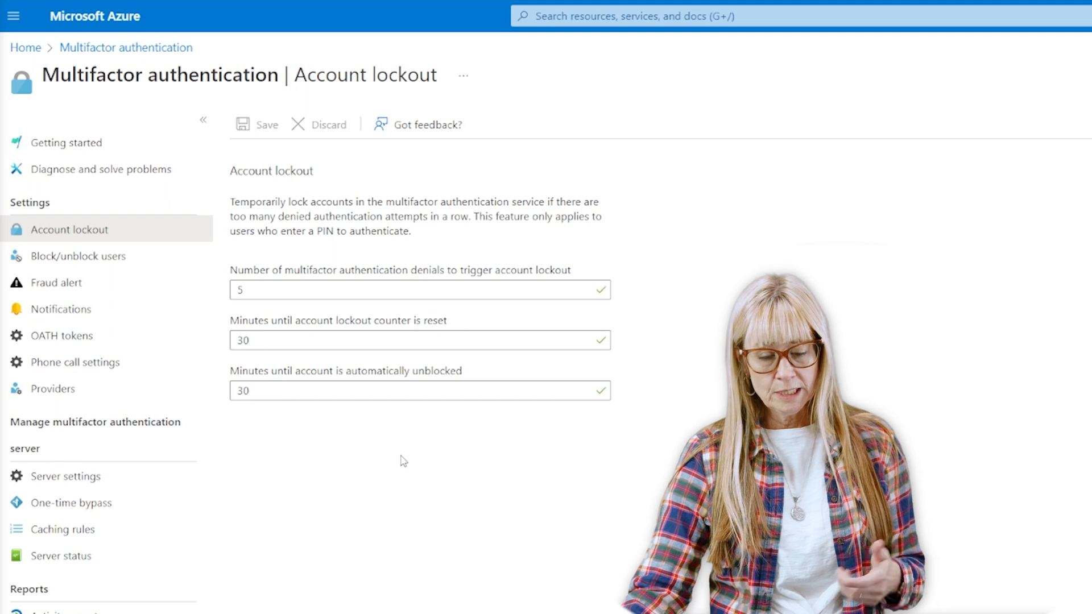
mouse_move(117, 228)
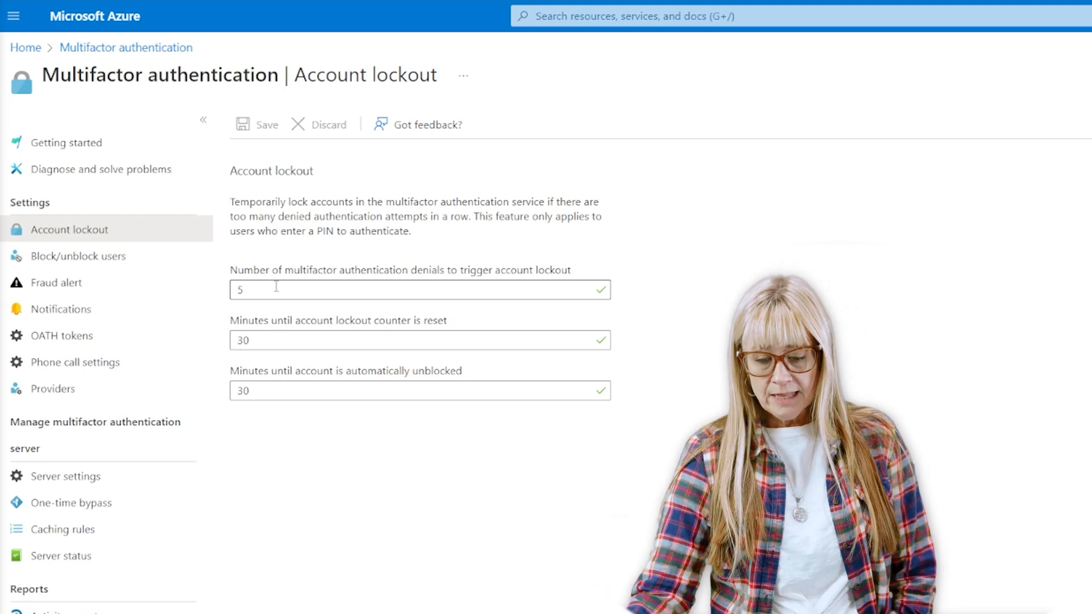
Return home and open the SmartDeploy Azure AD Users list showing 16 users.
left_click(419, 341)
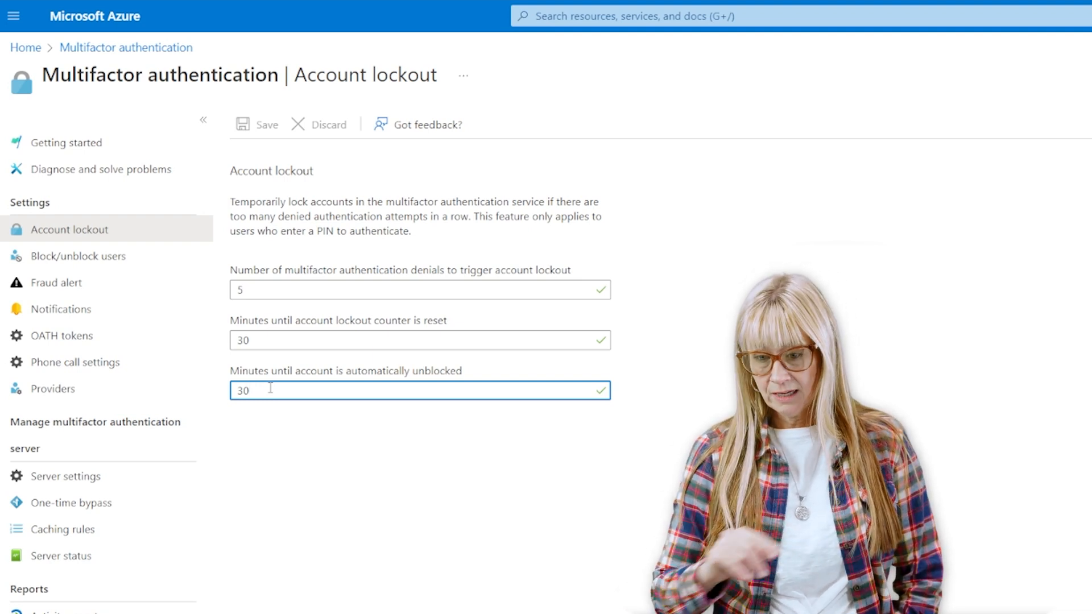
mouse_move(143, 137)
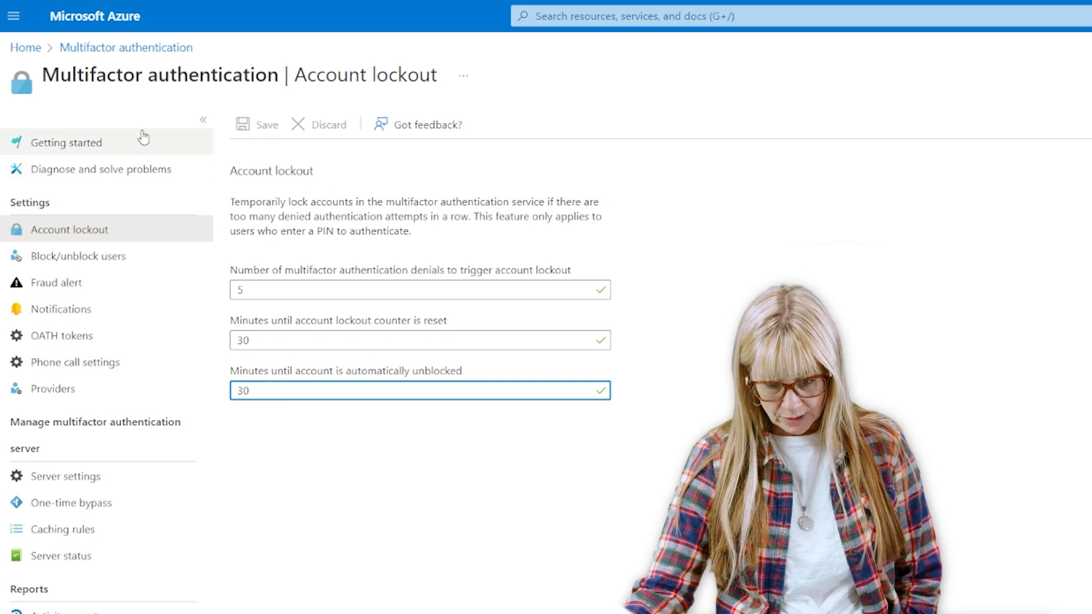
left_click(25, 47)
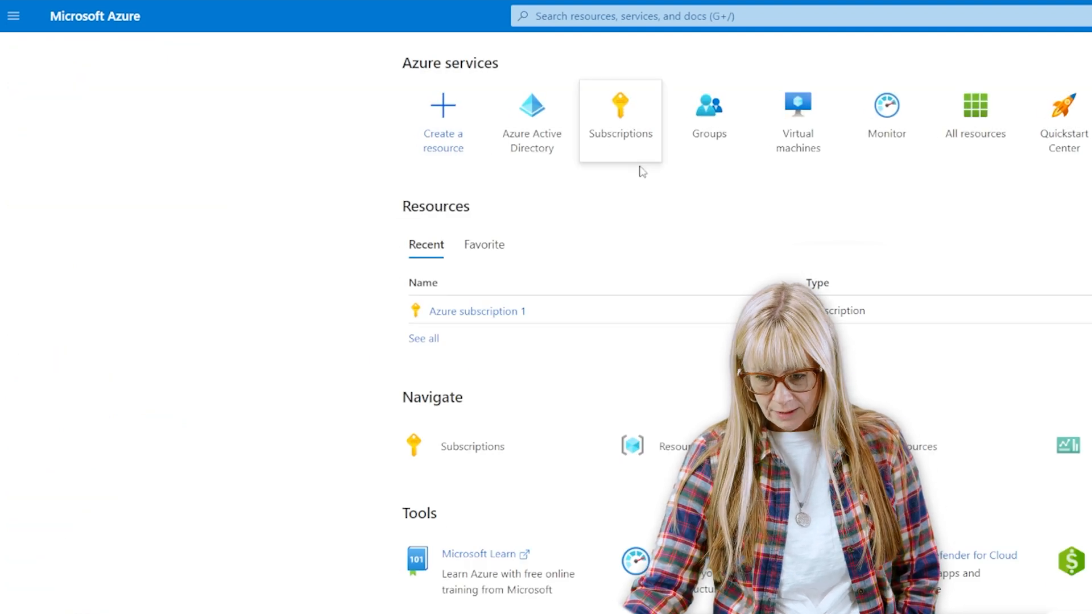
left_click(532, 108)
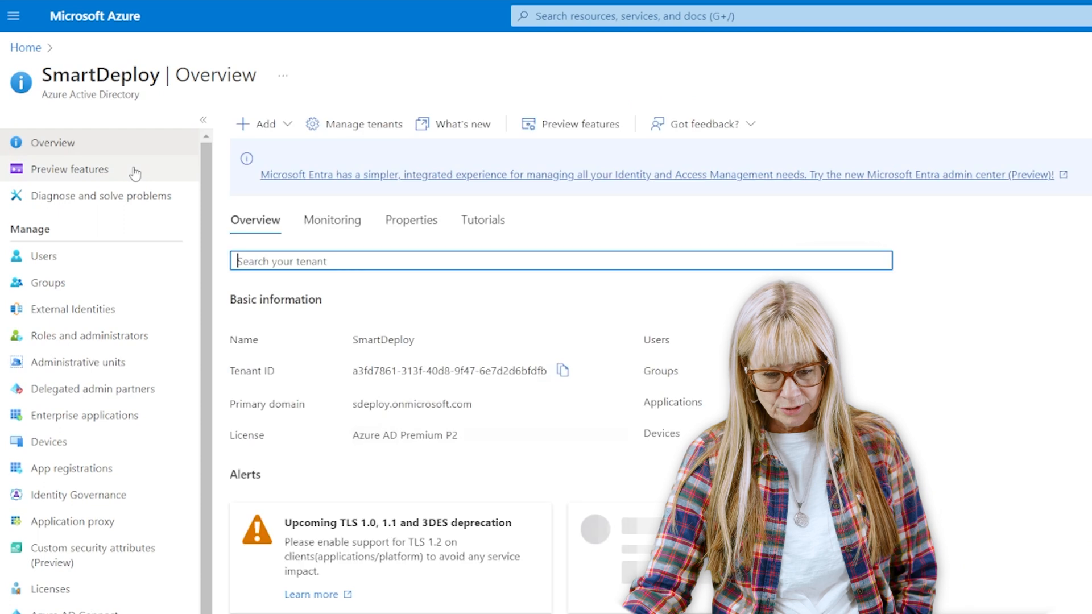
left_click(43, 255)
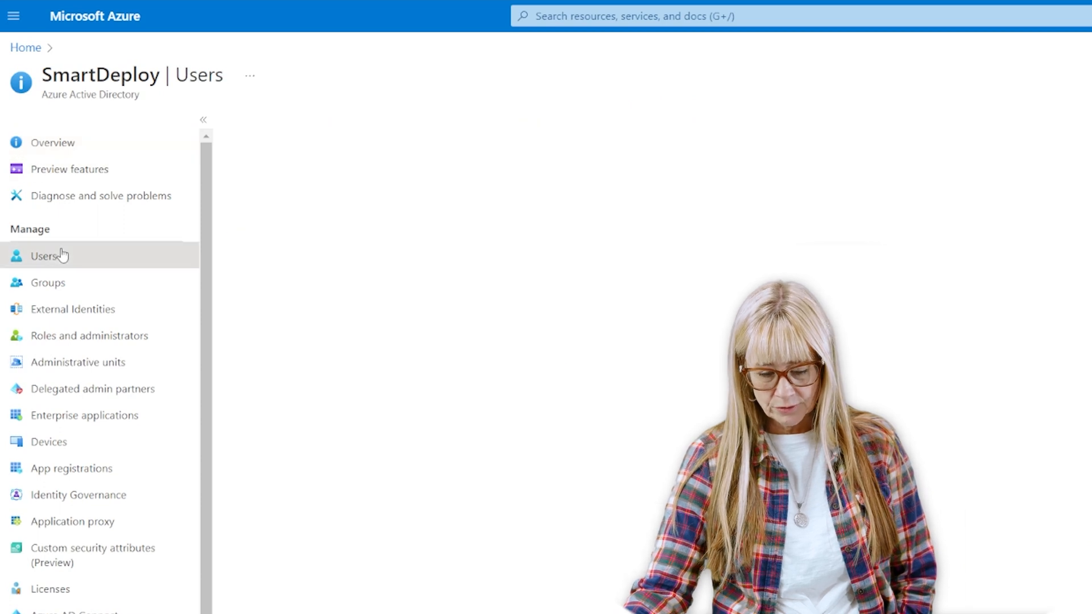
left_click(46, 256)
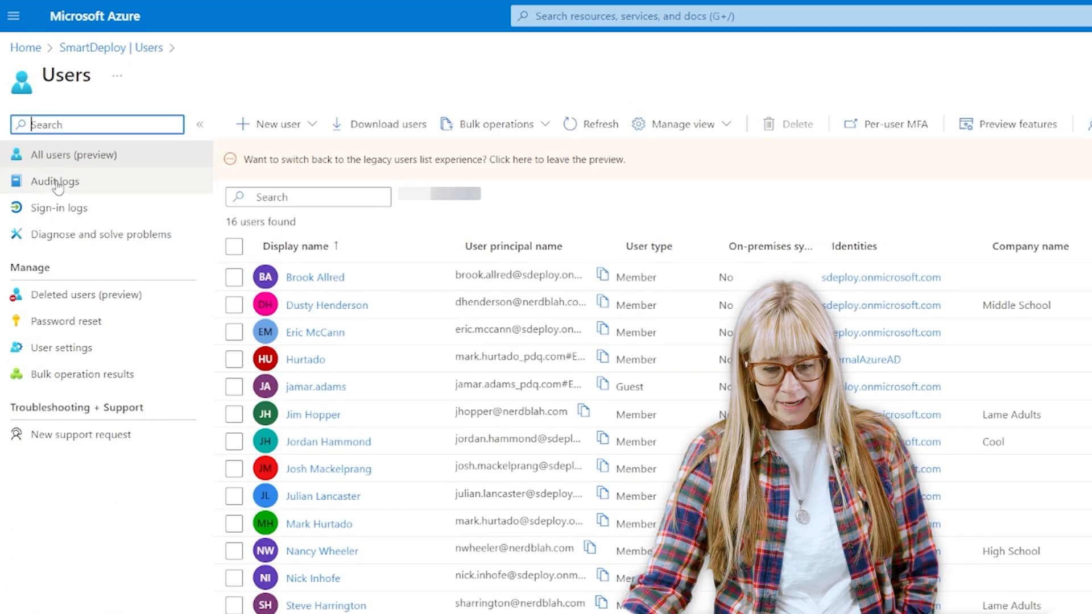
Open the last 7 days of interactive sign-in logs and scroll through their statuses.
left_click(60, 207)
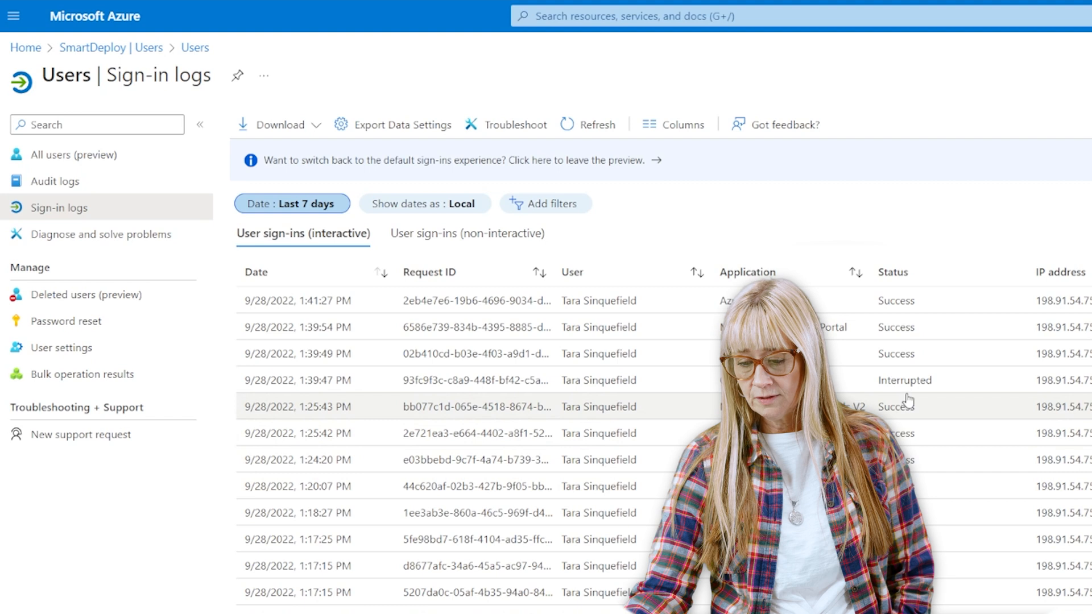
scroll("down", 3)
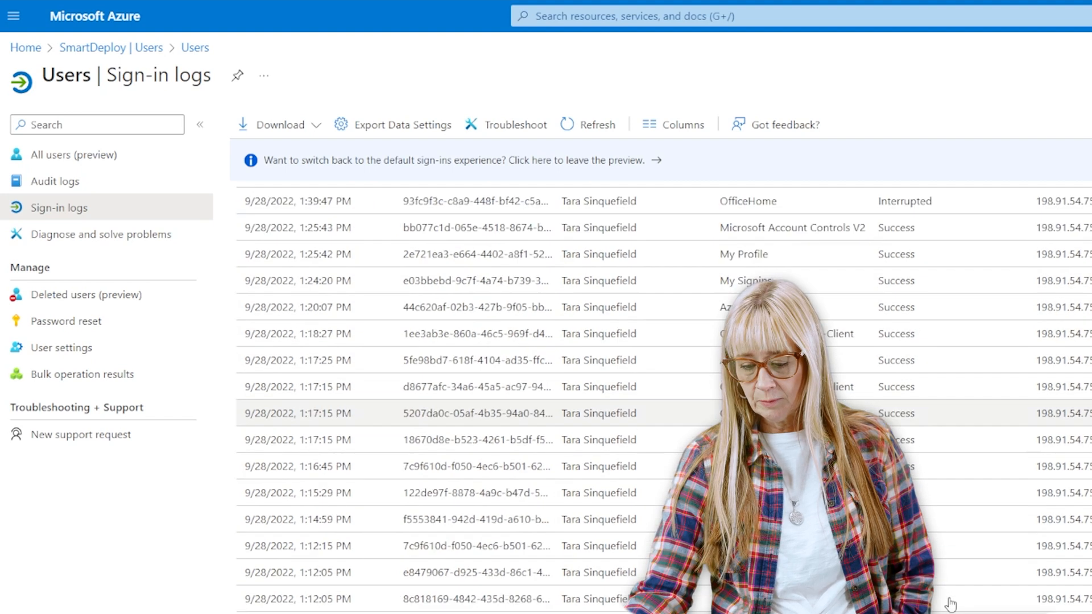
scroll("down", 3)
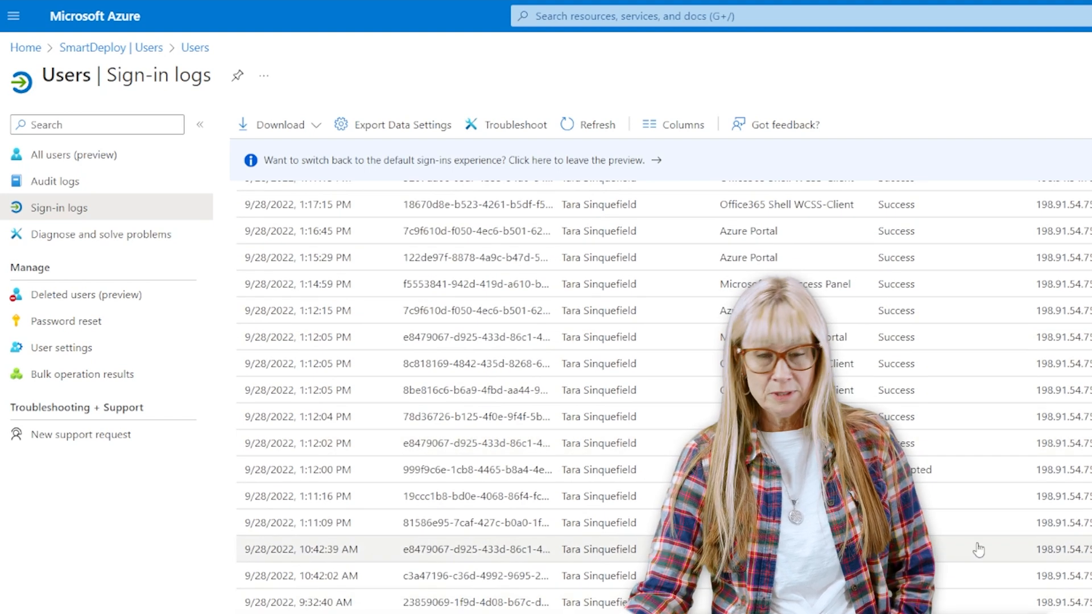